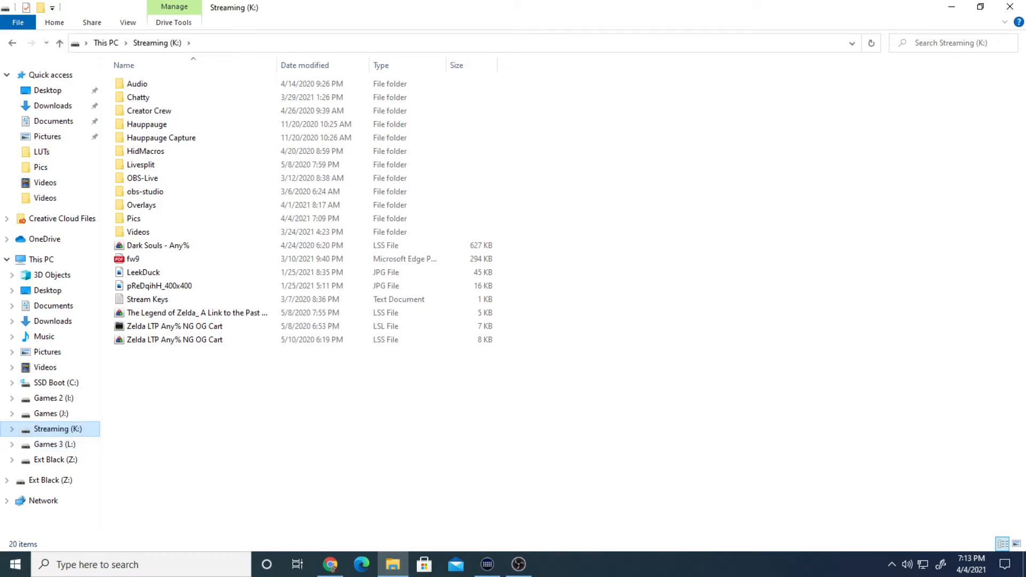
Compare the Streaming (K:) and SSD Boot (C:) drives and select C:'s OBS-Live folder
{"action": "left_click", "coordinate": [142, 178]}
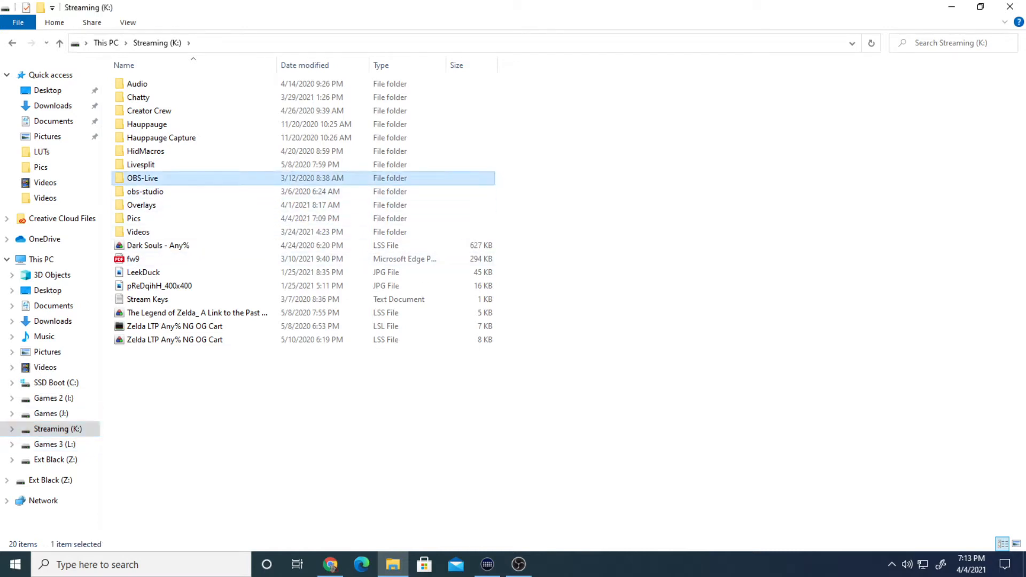
{"action": "mouse_move", "coordinate": [142, 178]}
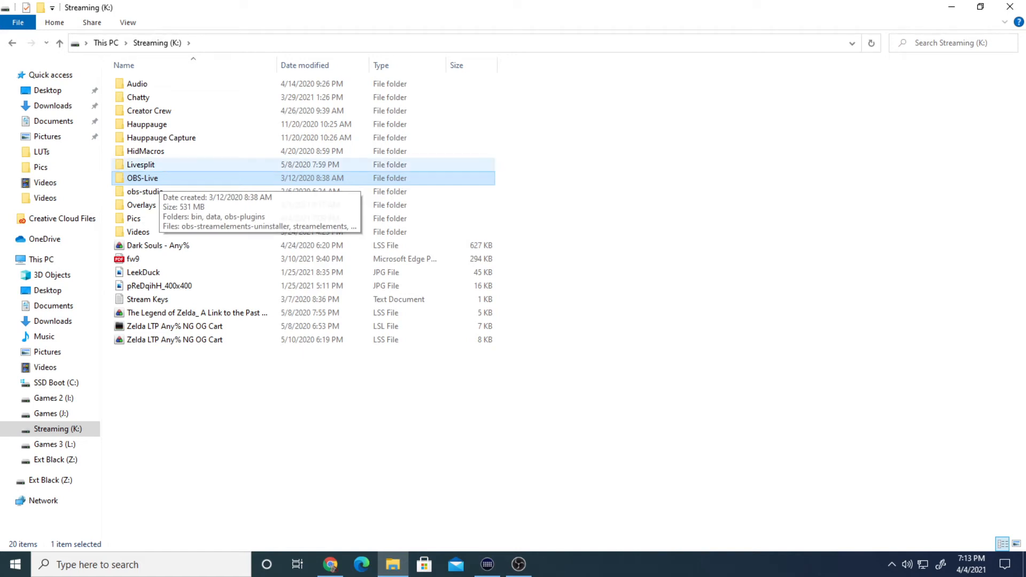
{"action": "left_click", "coordinate": [49, 382]}
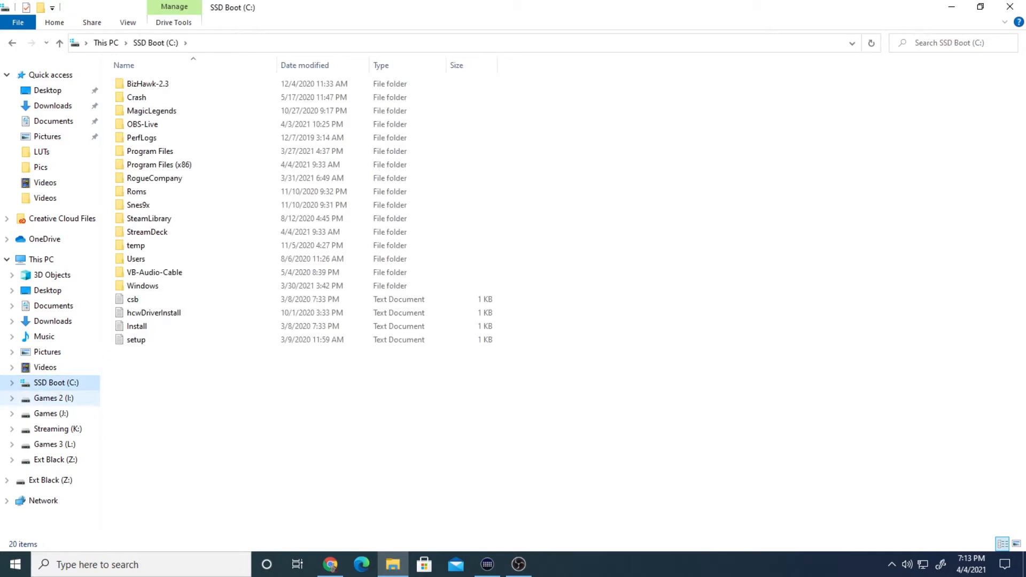
{"action": "left_click", "coordinate": [56, 429]}
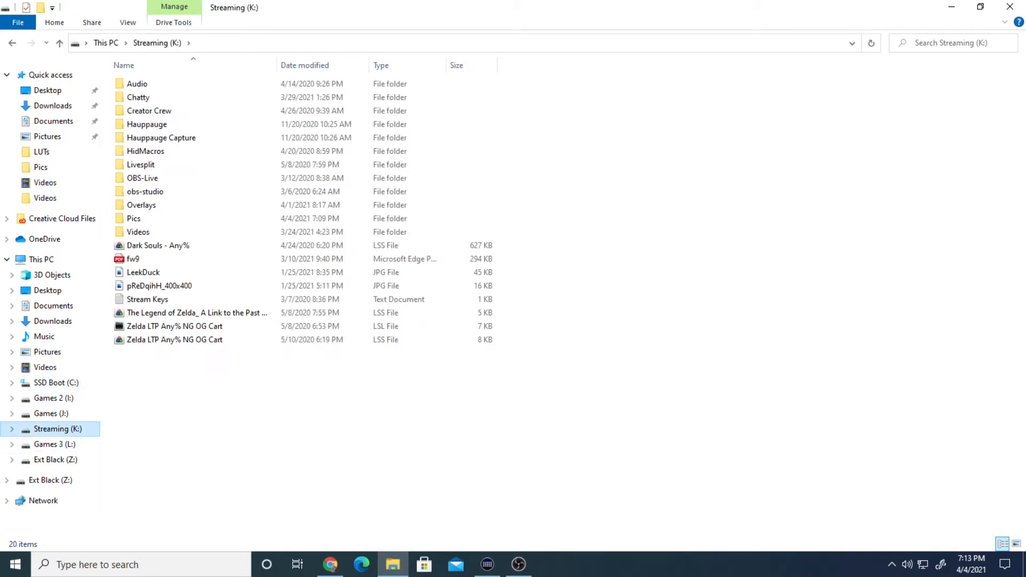
{"action": "left_click", "coordinate": [142, 178]}
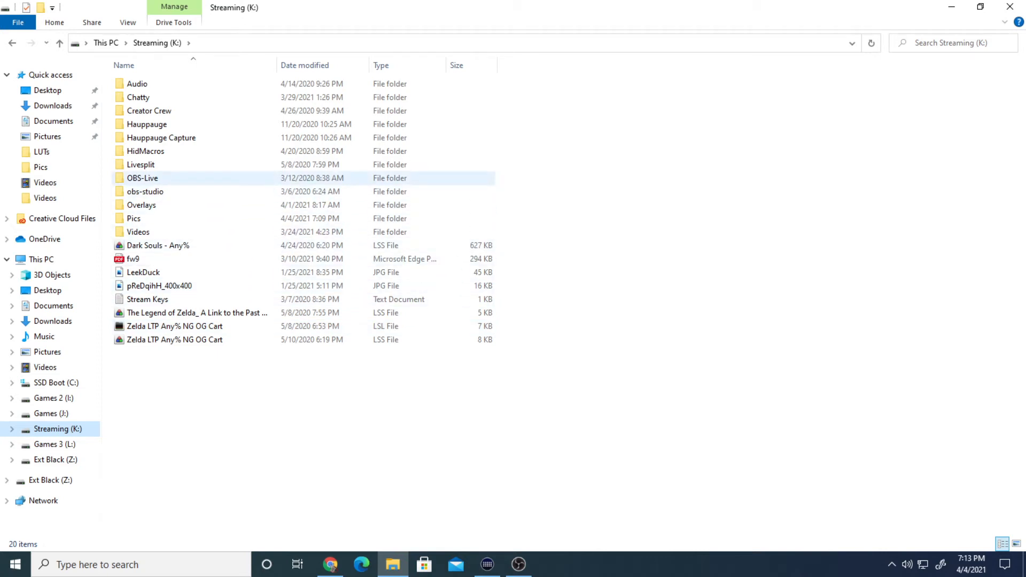
{"action": "right_click", "coordinate": [142, 178]}
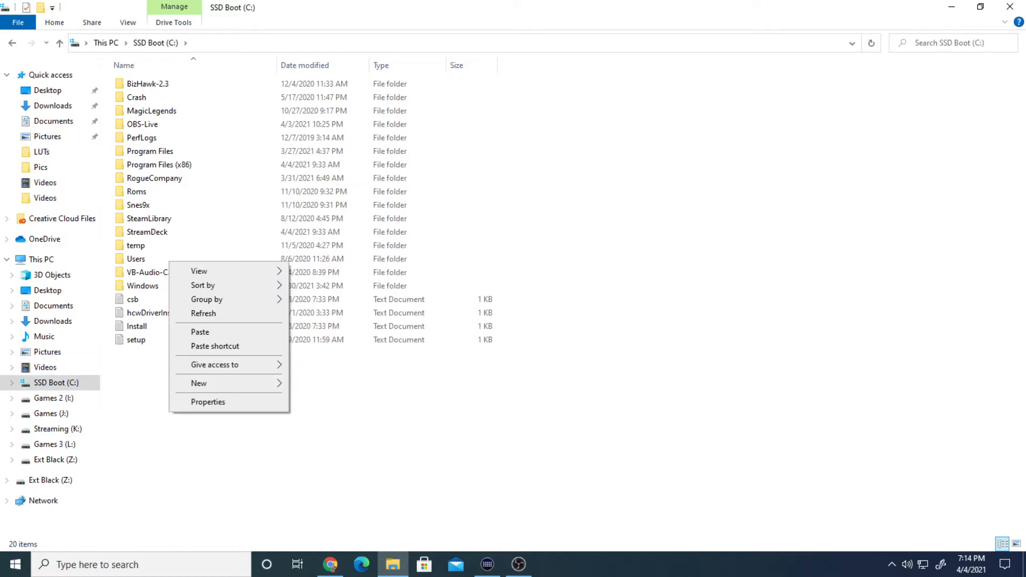
{"action": "left_click", "coordinate": [136, 245]}
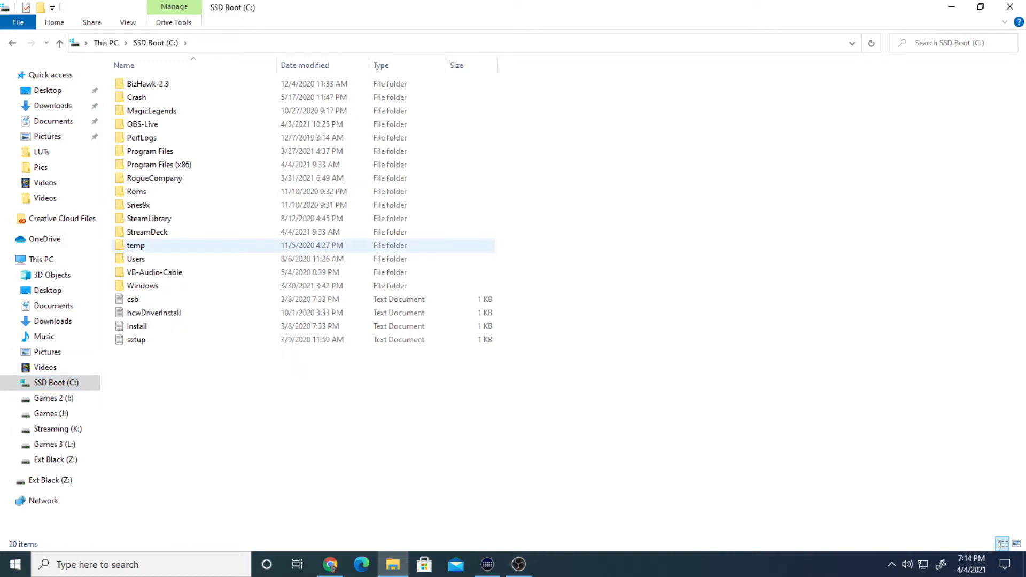
{"action": "left_click", "coordinate": [143, 124]}
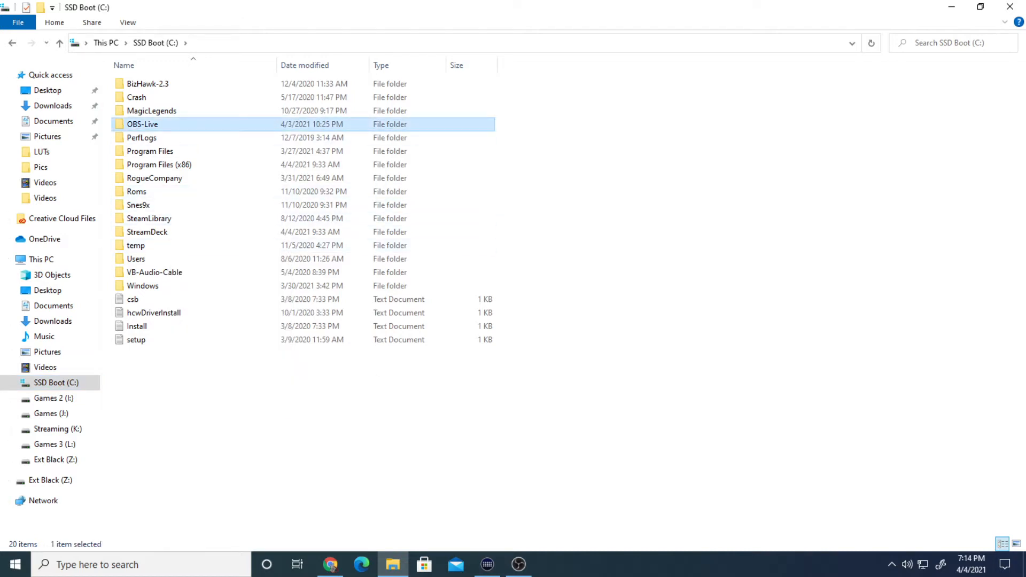
{"action": "mouse_move", "coordinate": [143, 124]}
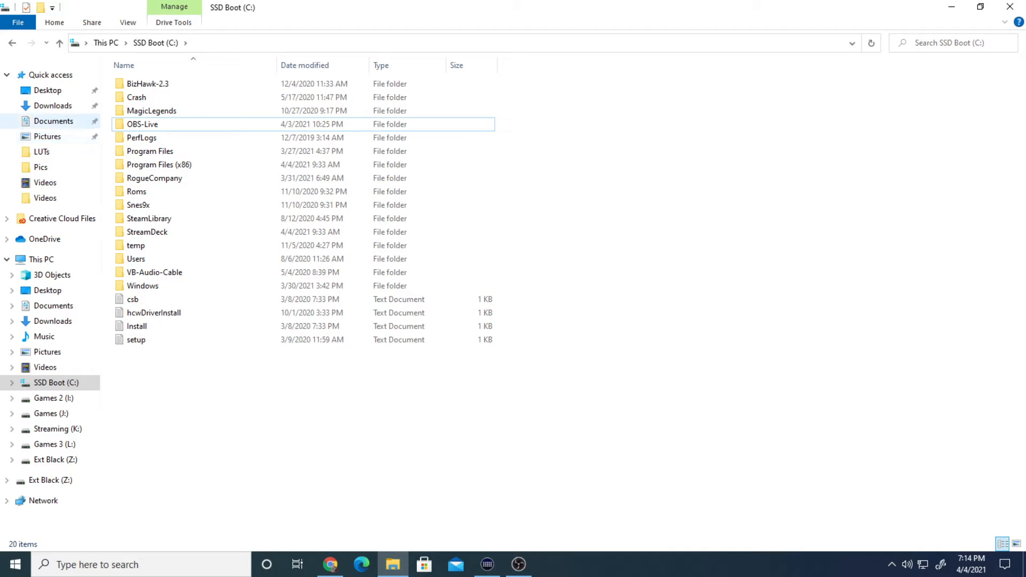
Run the obs-streamelements-setup (1) installer from Downloads to reach the OBS.Live welcome screen
{"action": "left_click", "coordinate": [53, 105]}
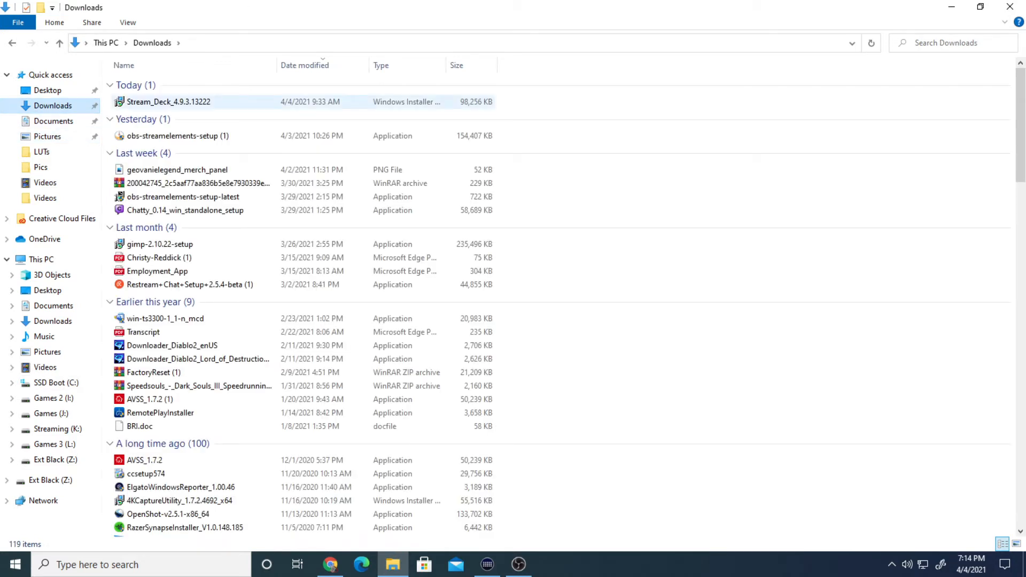
{"action": "left_click", "coordinate": [155, 102]}
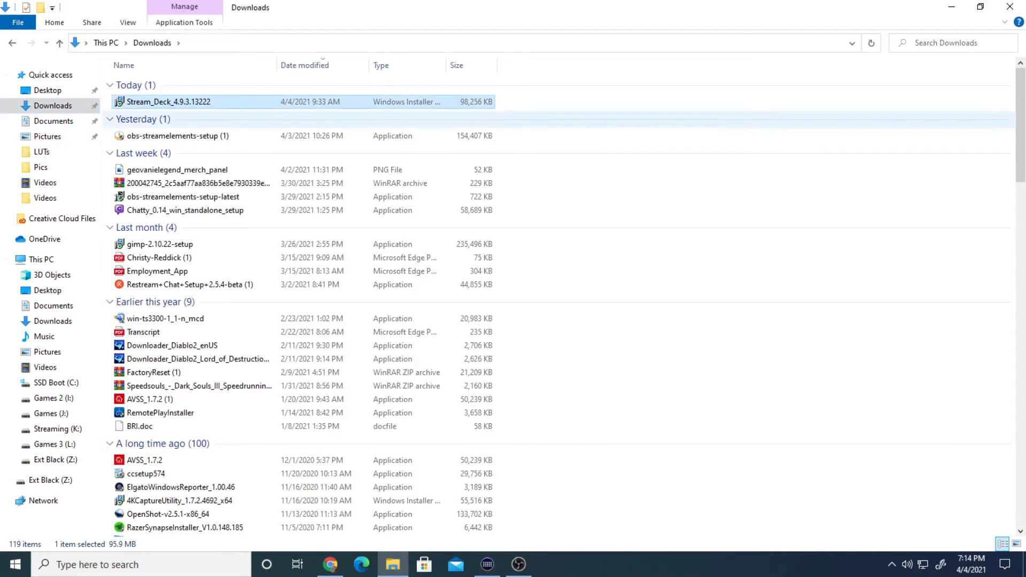
{"action": "left_click", "coordinate": [172, 136]}
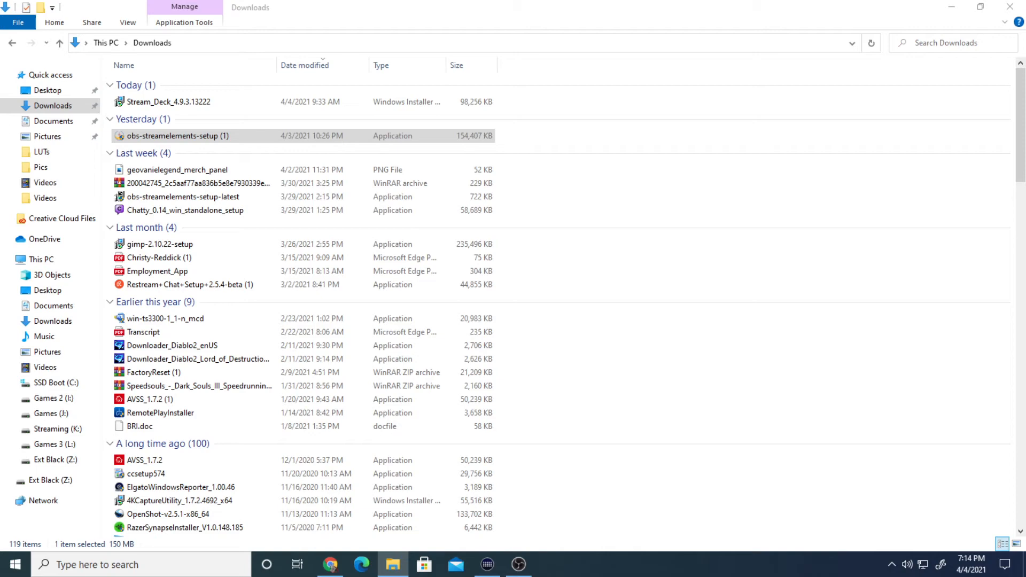
{"action": "double_click", "coordinate": [172, 136]}
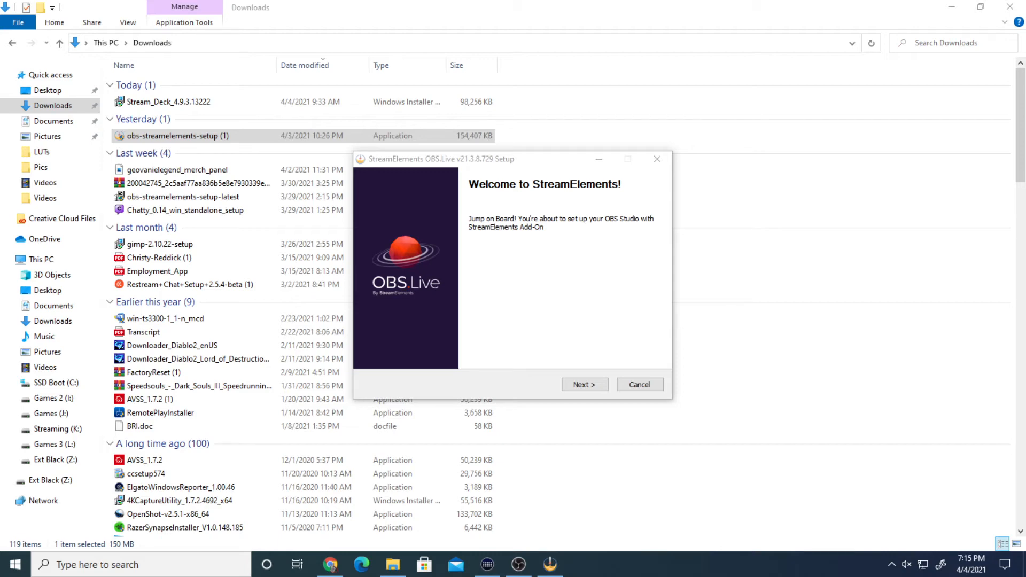
Cancel the StreamElements OBS.Live setup and confirm aborting it
{"action": "left_click", "coordinate": [640, 384]}
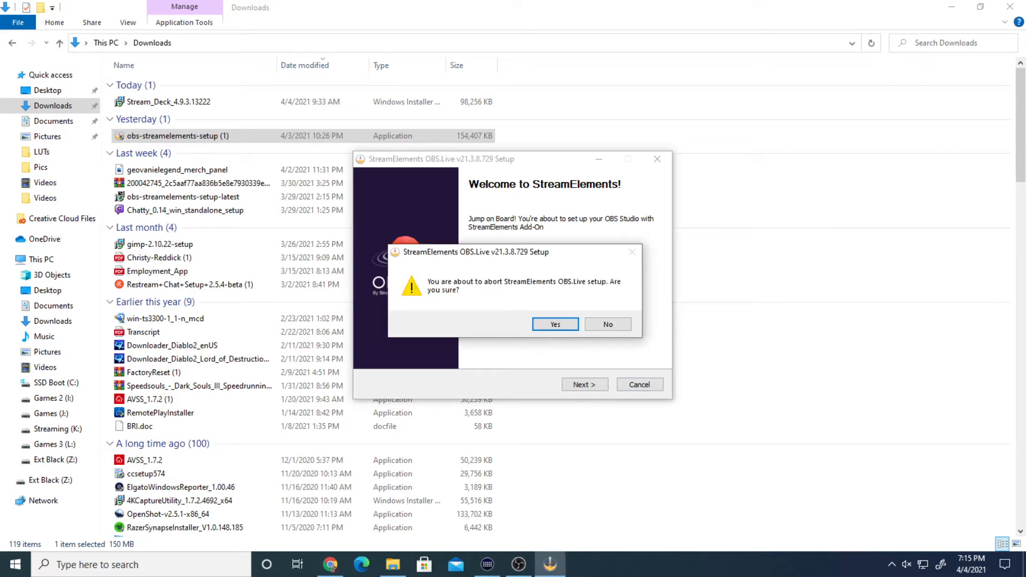
{"action": "left_click", "coordinate": [554, 324]}
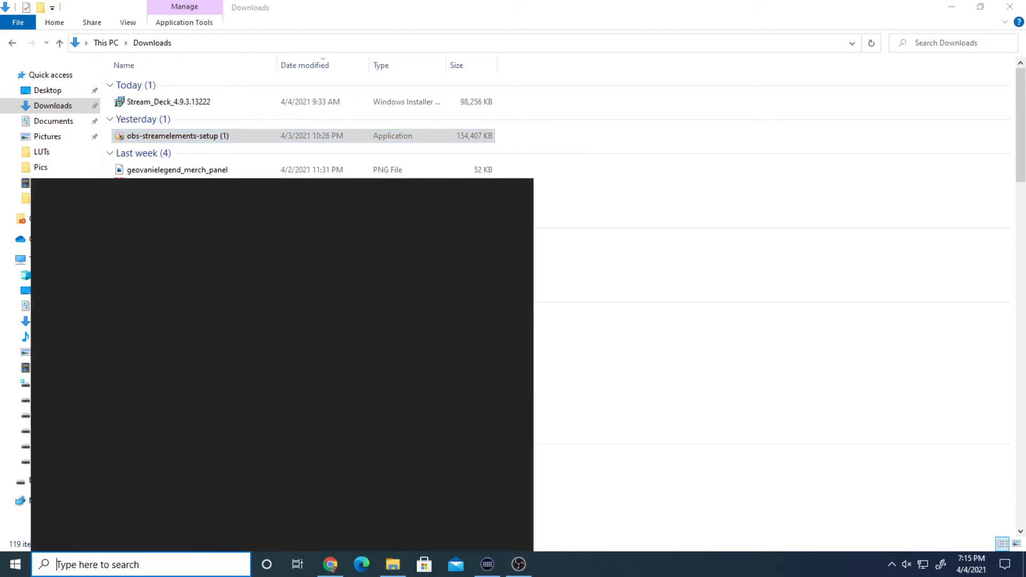
{"action": "type", "text": "a"}
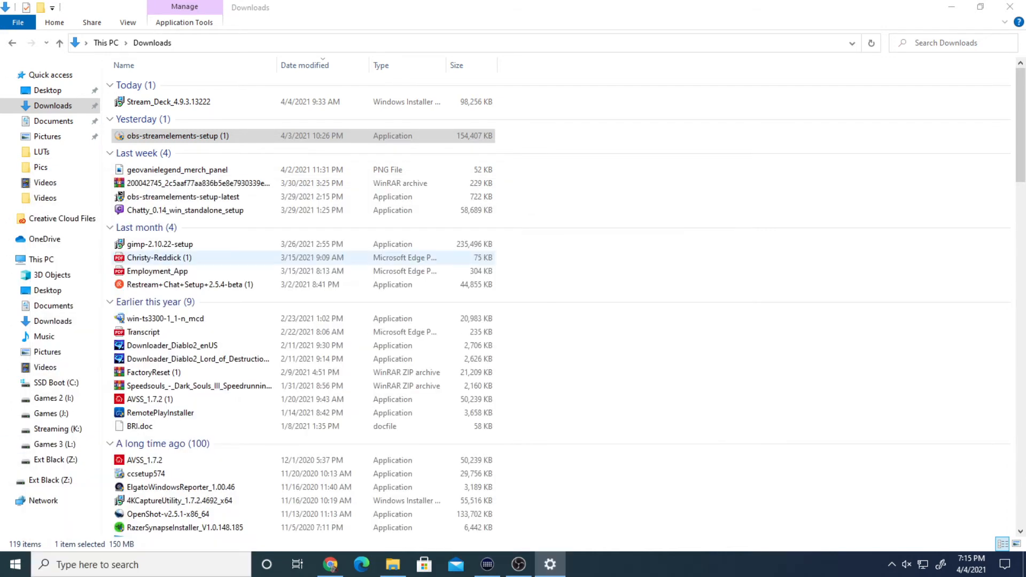
Filter Apps & features to 'elgato' and expand Elgato Stream Deck to show Uninstall
{"action": "double_click", "coordinate": [172, 136]}
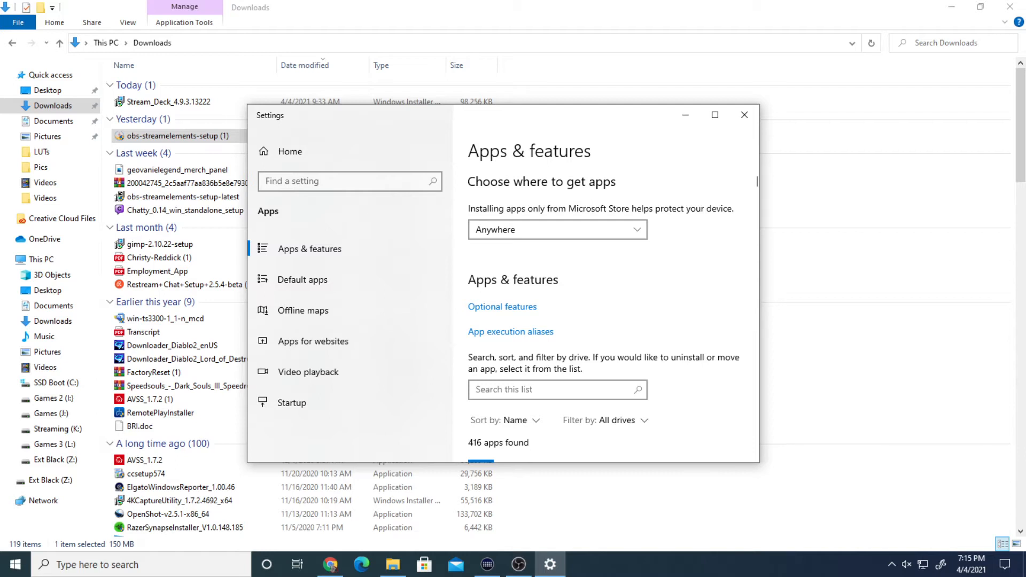
{"action": "scroll", "scroll_direction": "down", "scroll_amount": 3}
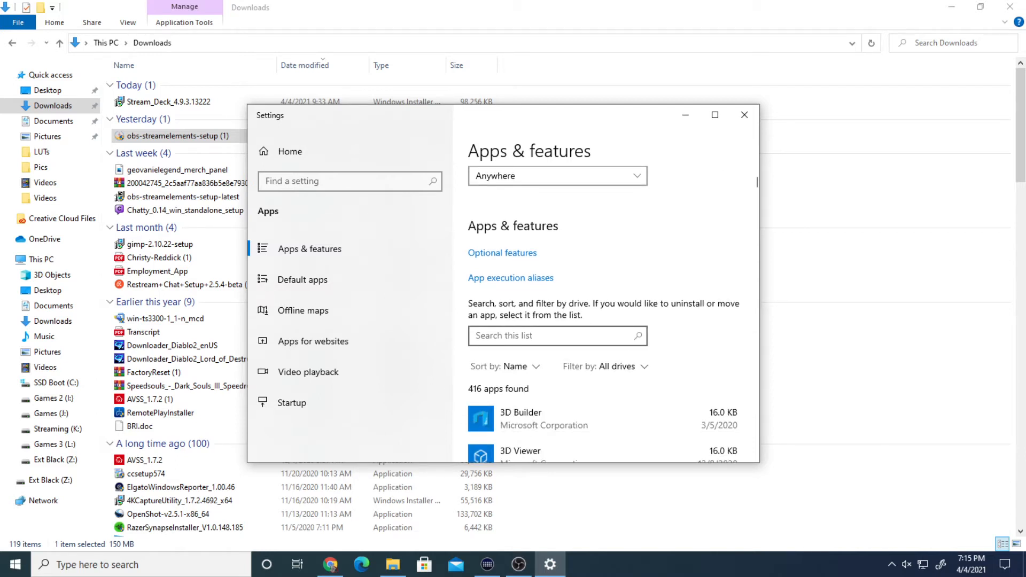
{"action": "left_click", "coordinate": [557, 335]}
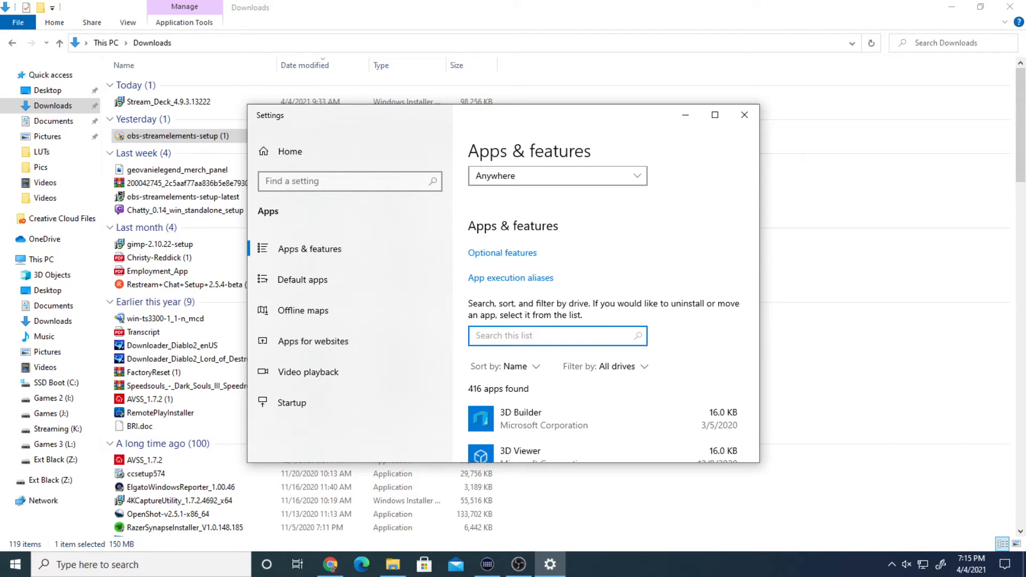
{"action": "type", "text": "legato"}
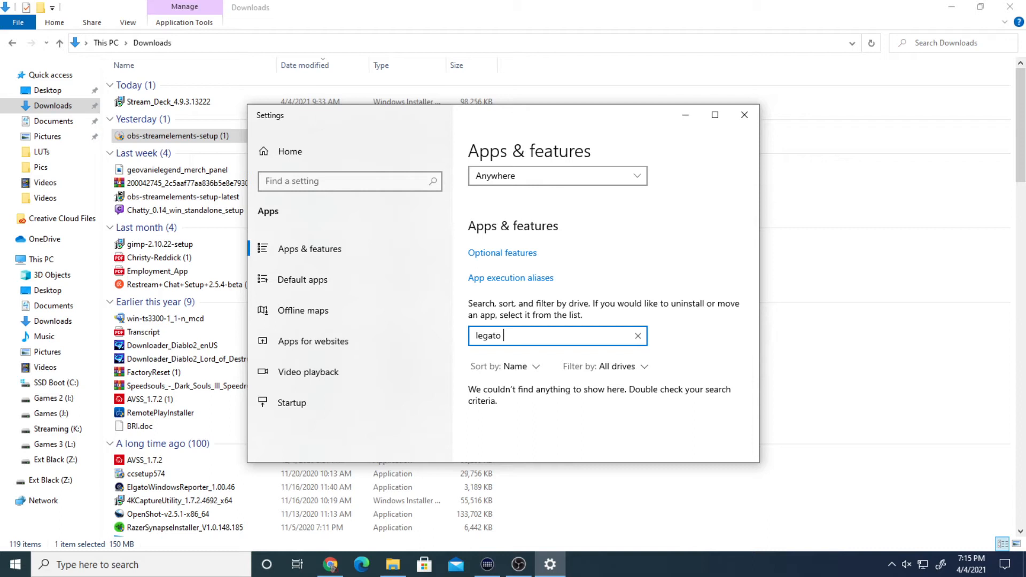
{"action": "left_click", "coordinate": [637, 335]}
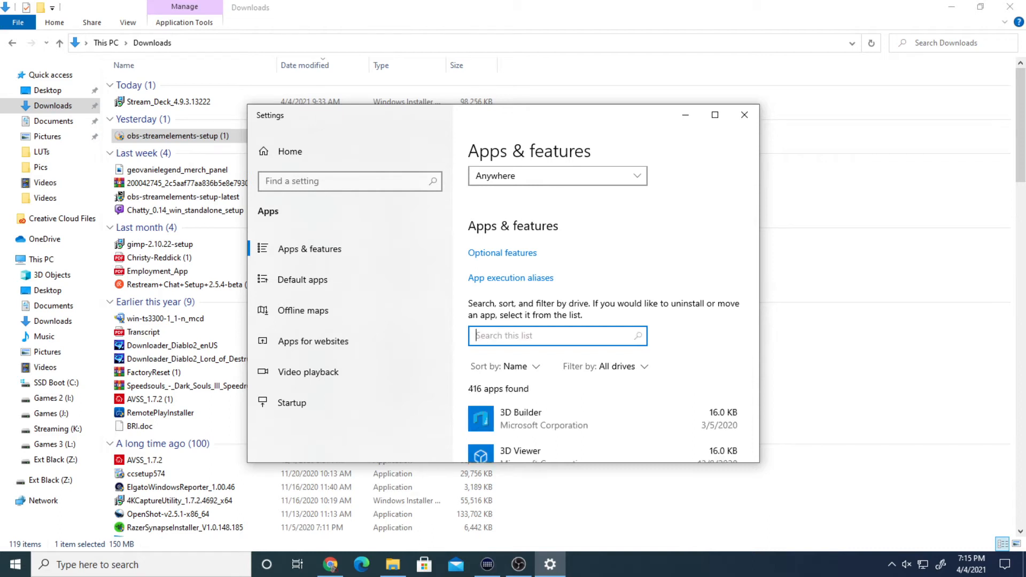
{"action": "type", "text": "elgat"}
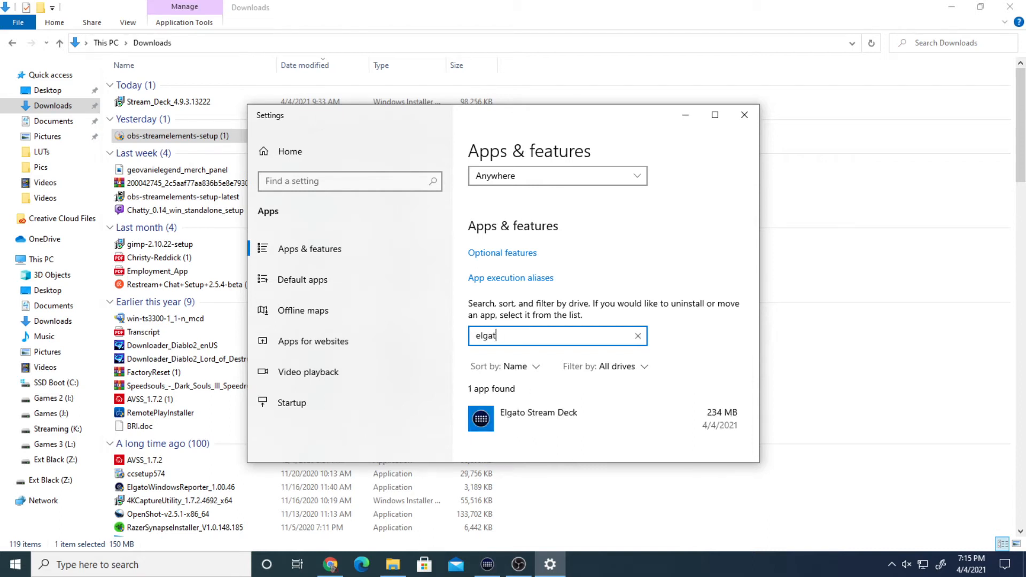
{"action": "type", "text": "o"}
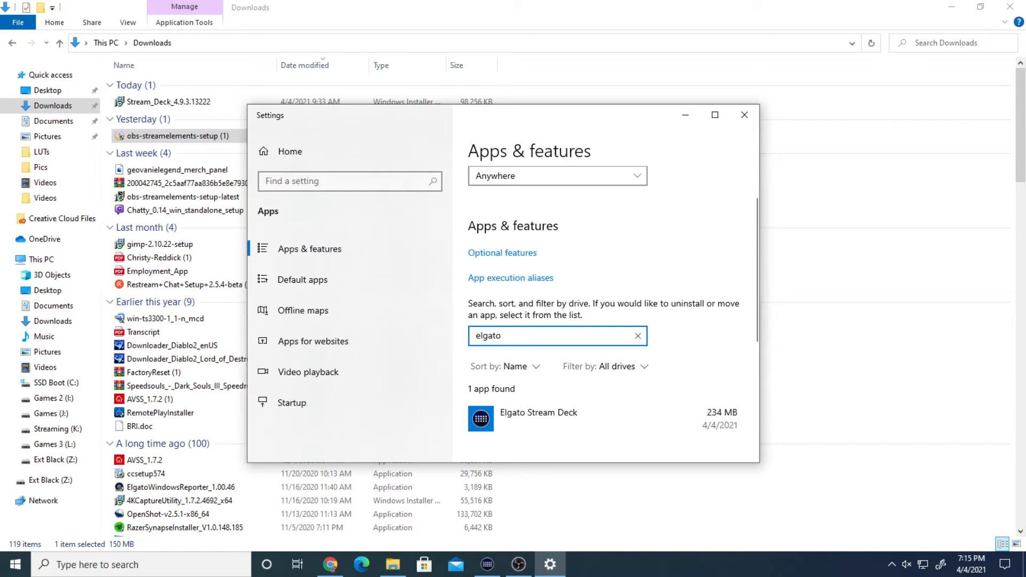
{"action": "left_click", "coordinate": [539, 412]}
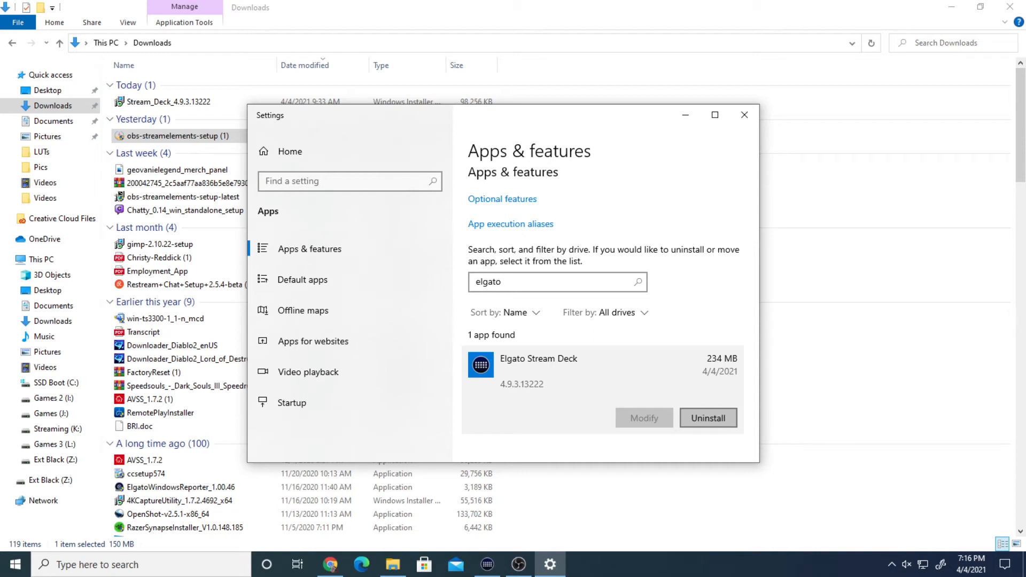
{"action": "mouse_move", "coordinate": [745, 115]}
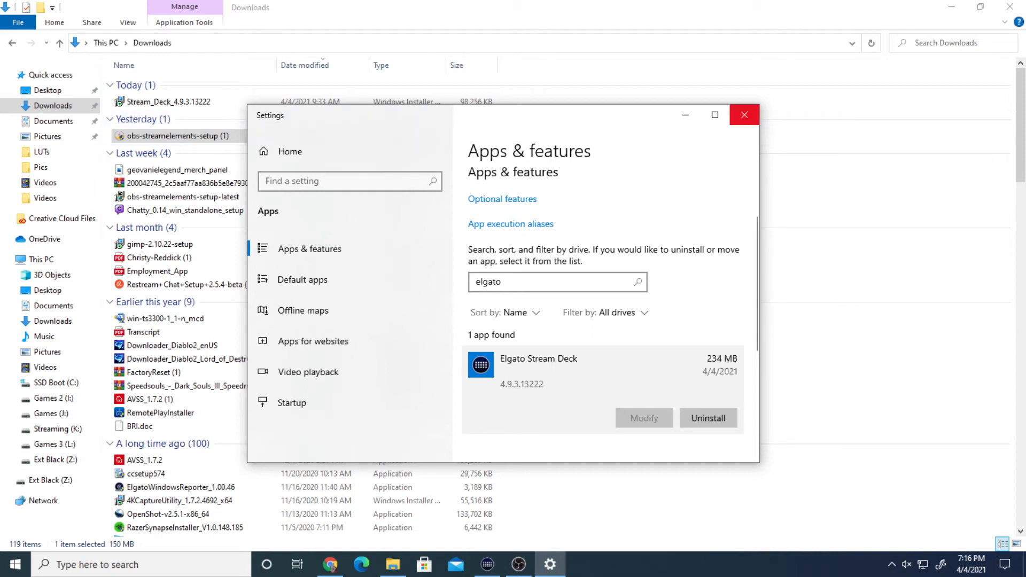
Close Settings and run Stream_Deck_4.9.3.13222 from the Downloads folder
{"action": "left_click", "coordinate": [745, 114]}
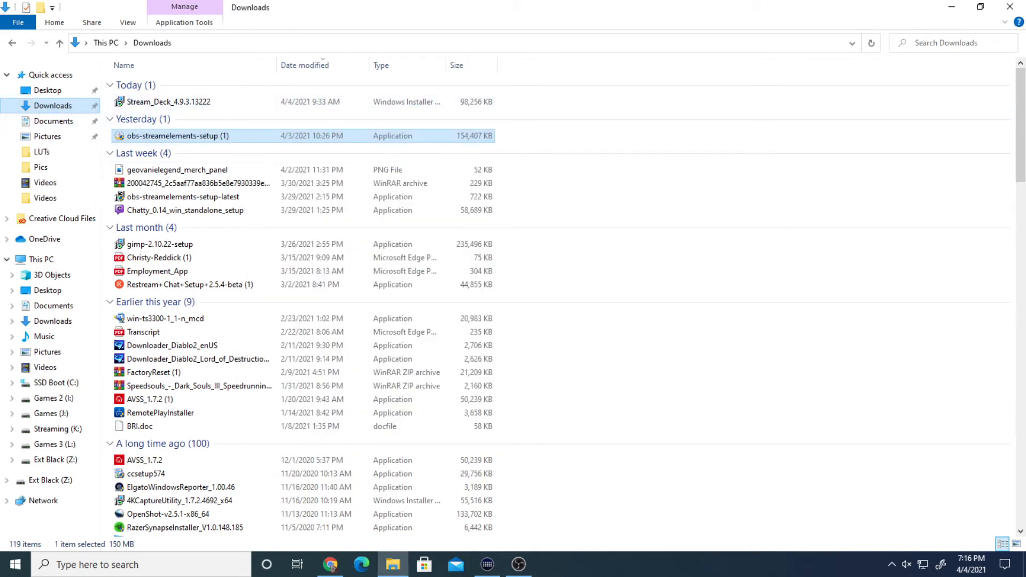
{"action": "left_click", "coordinate": [167, 102]}
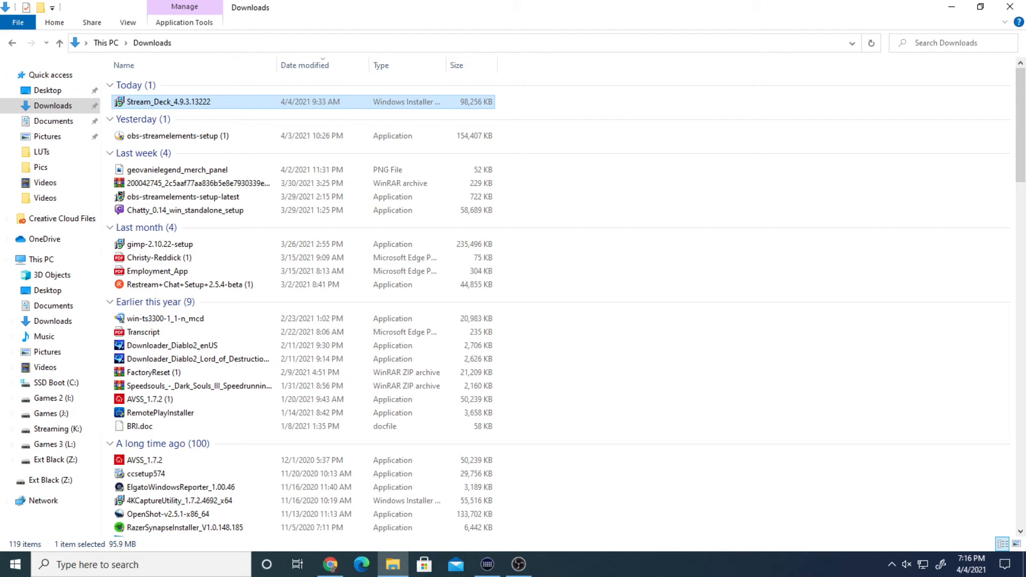
{"action": "double_click", "coordinate": [155, 102]}
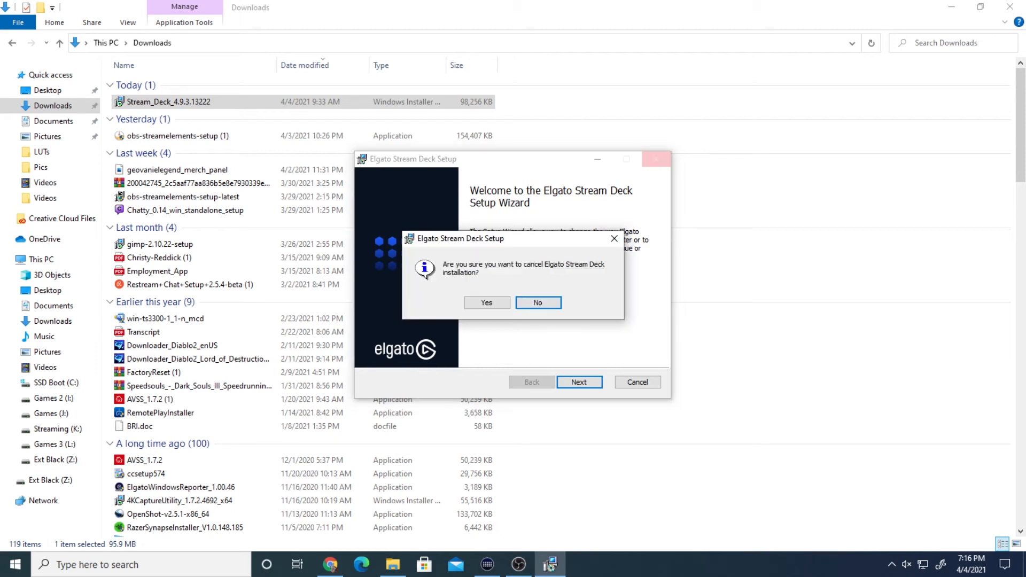
Confirm cancelling the Stream Deck installation and finish the interrupted wizard
{"action": "left_click", "coordinate": [487, 302]}
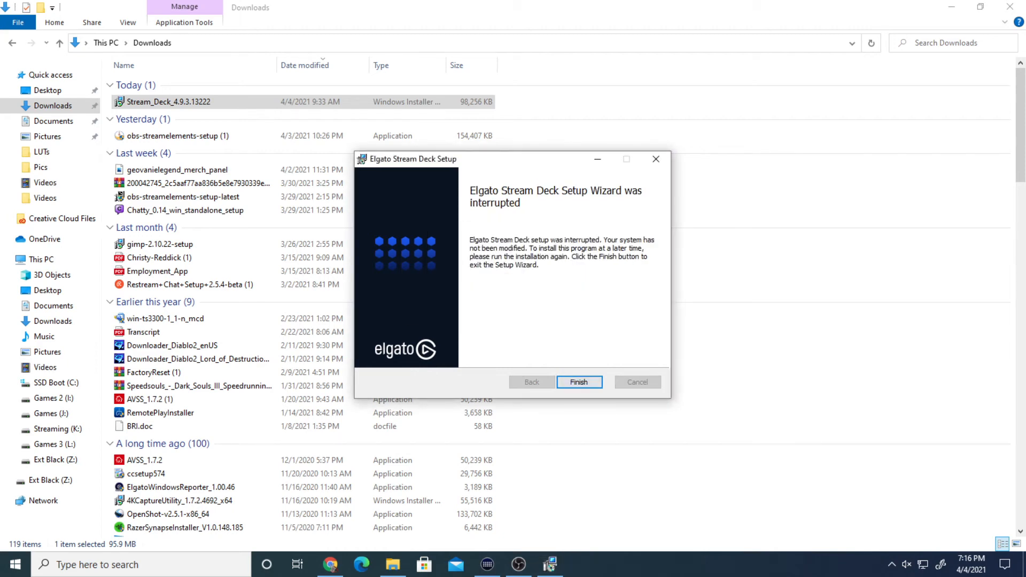
{"action": "left_click", "coordinate": [579, 382]}
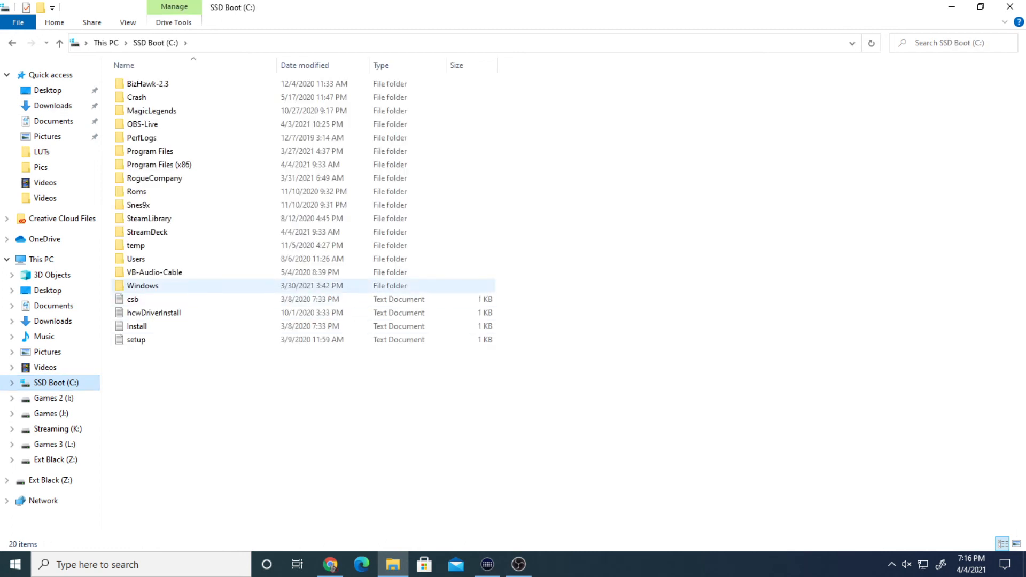
Verify the OBS-Live and StreamDeck folders on C:, then drag a Scene action onto an empty key
{"action": "left_click", "coordinate": [142, 124]}
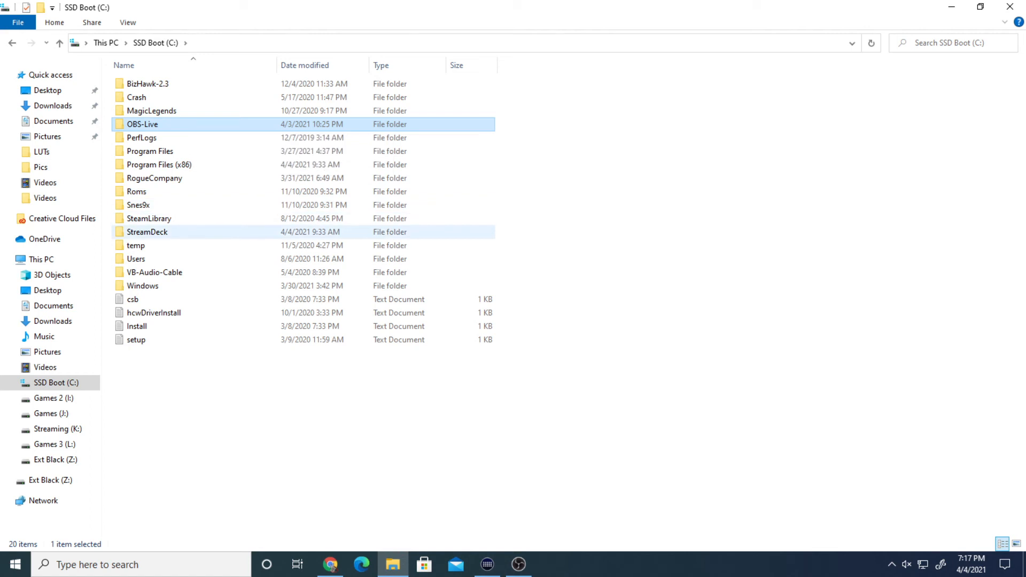
{"action": "left_click", "coordinate": [149, 232]}
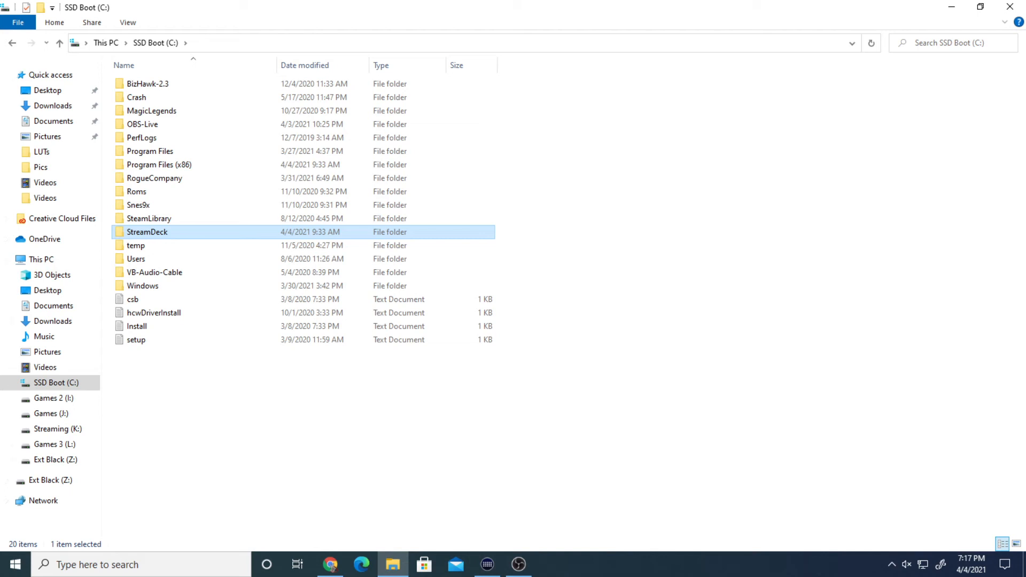
{"action": "left_click", "coordinate": [486, 564]}
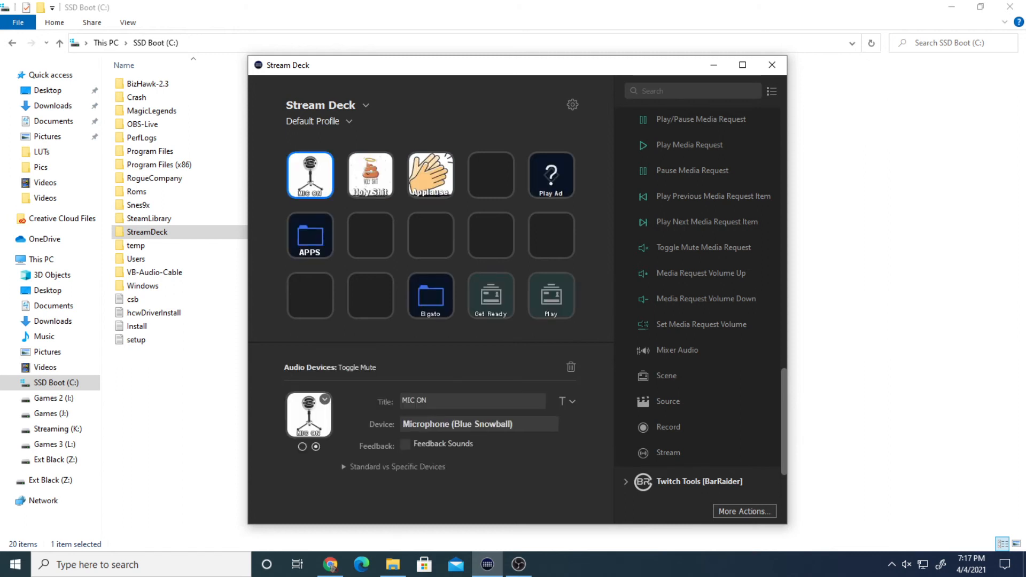
{"action": "scroll", "scroll_direction": "down", "scroll_amount": 3}
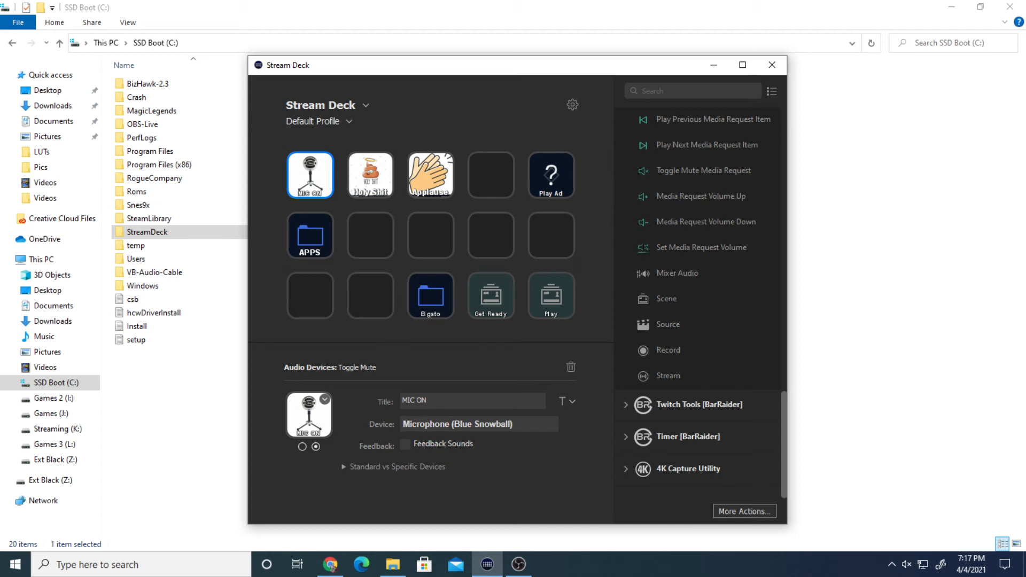
{"action": "left_click_drag", "start_coordinate": [665, 299], "coordinate": [551, 236]}
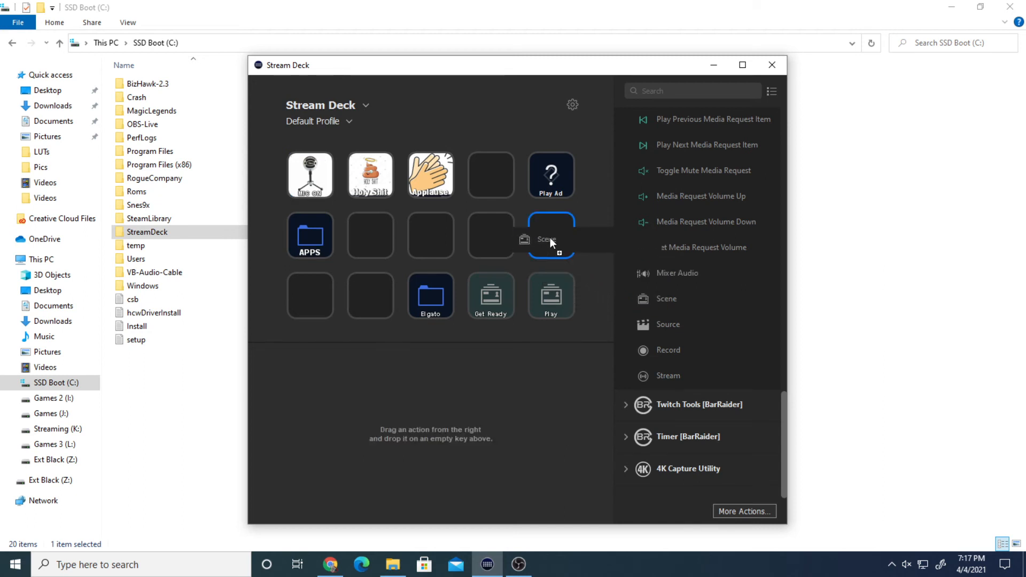